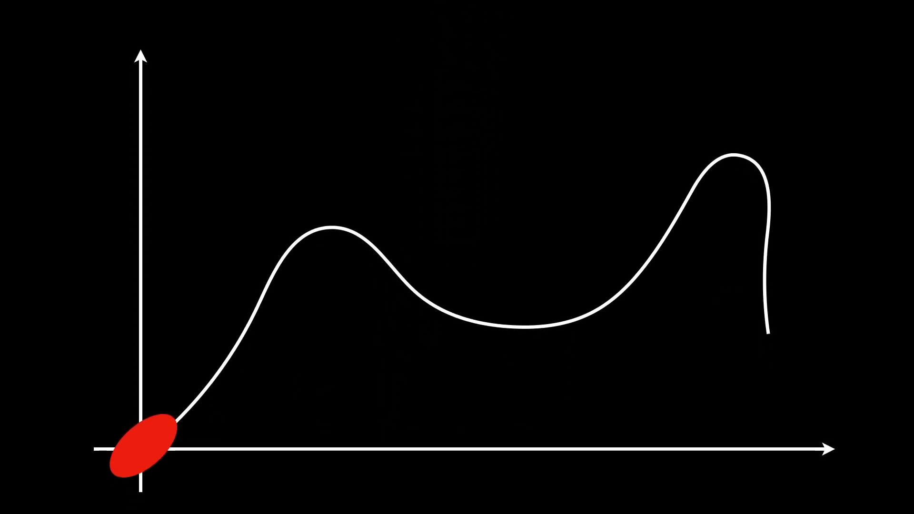
{"action": "left_click_drag", "start_coordinate": [139, 447], "coordinate": [197, 389]}
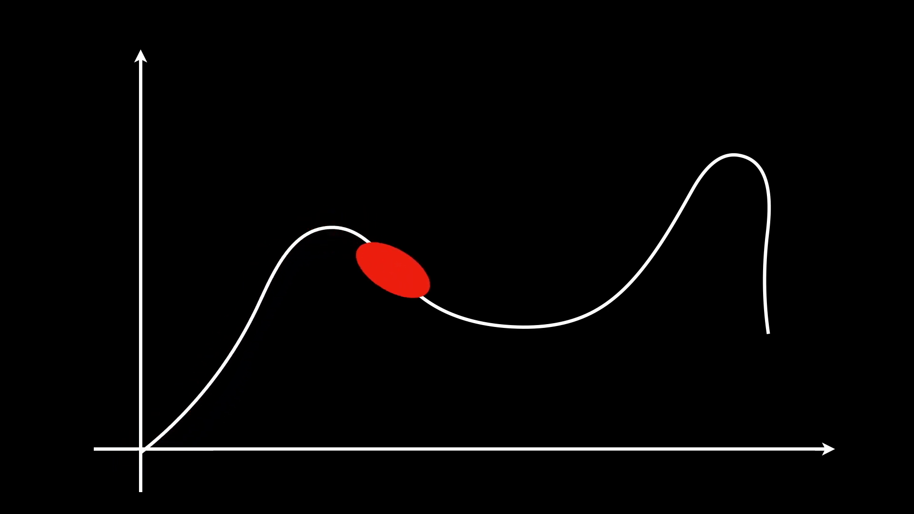
{"action": "left_click_drag", "start_coordinate": [390, 269], "coordinate": [664, 218]}
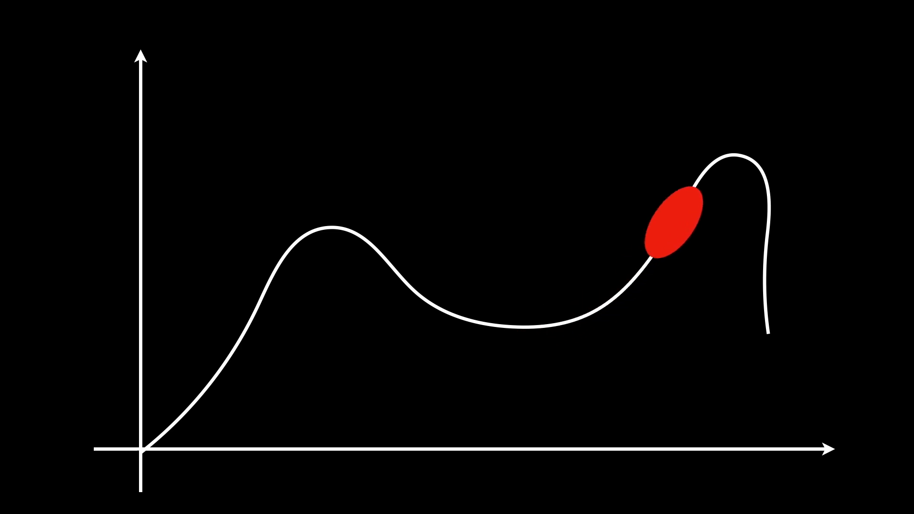